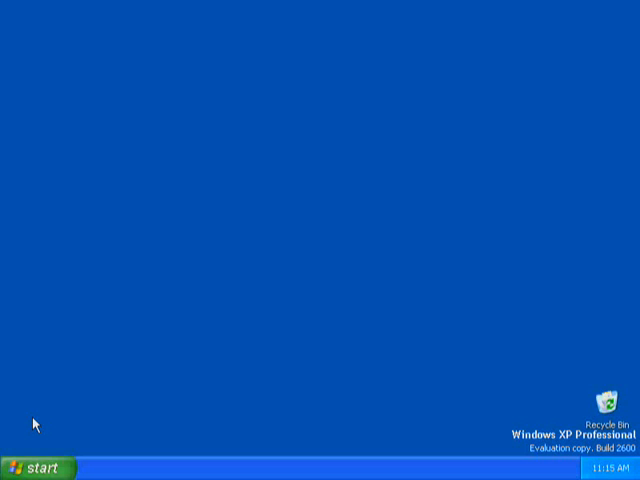
Step: Reach the Network Connections folder via Start, Control Panel and Network and Internet Connections
{"action": "left_click", "coordinate": [32, 468]}
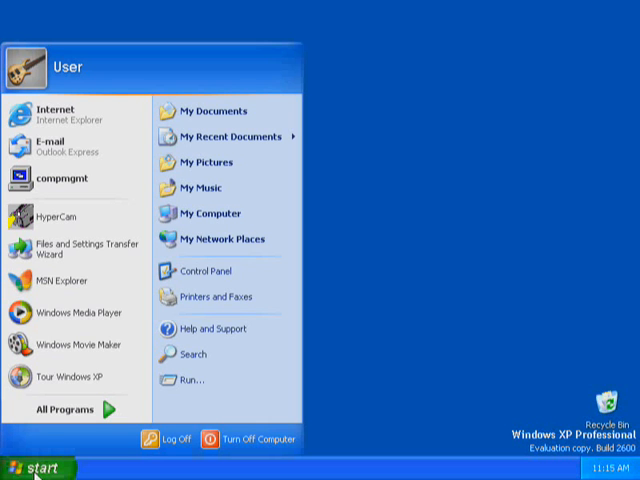
{"action": "mouse_move", "coordinate": [204, 272]}
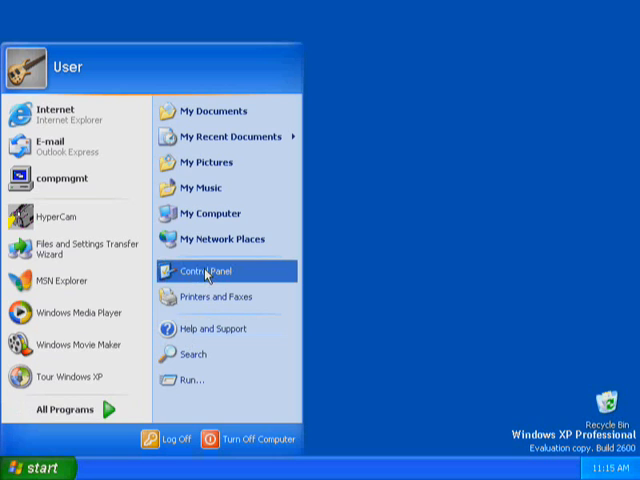
{"action": "left_click", "coordinate": [204, 272]}
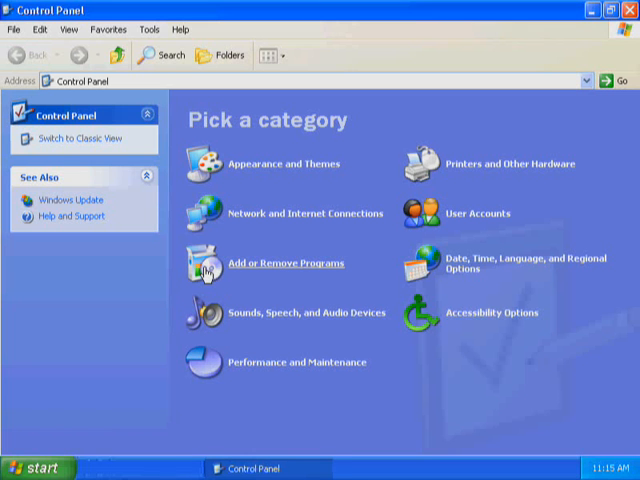
{"action": "mouse_move", "coordinate": [260, 210]}
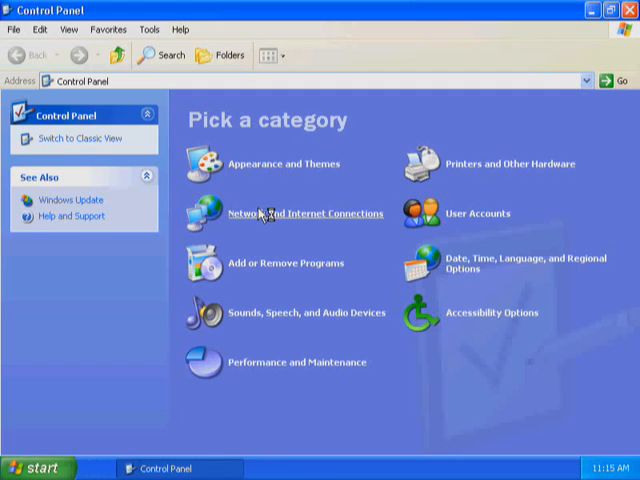
{"action": "left_click", "coordinate": [306, 212]}
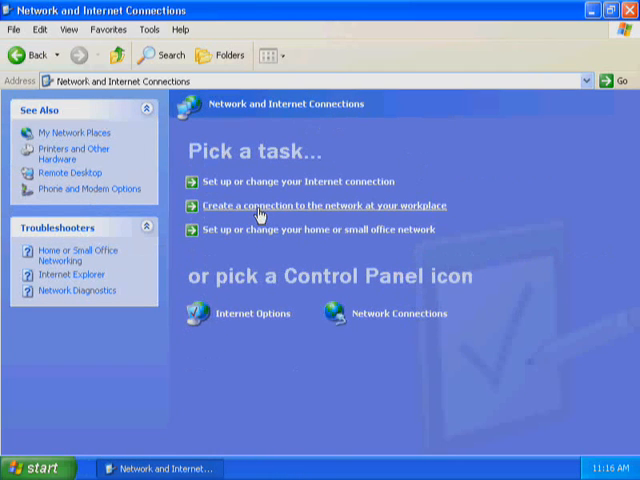
{"action": "mouse_move", "coordinate": [384, 312]}
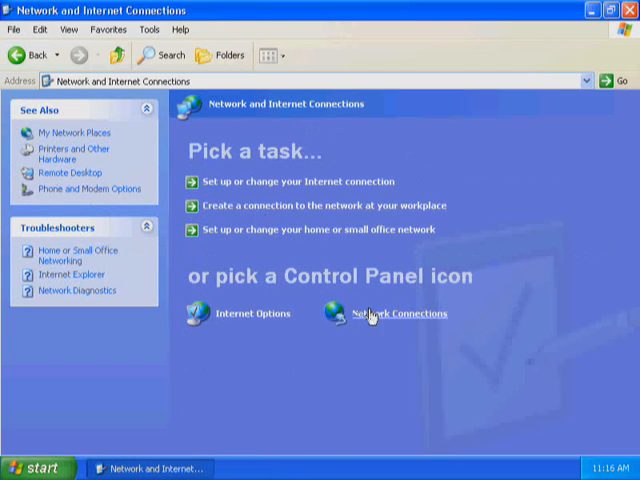
{"action": "left_click", "coordinate": [384, 312]}
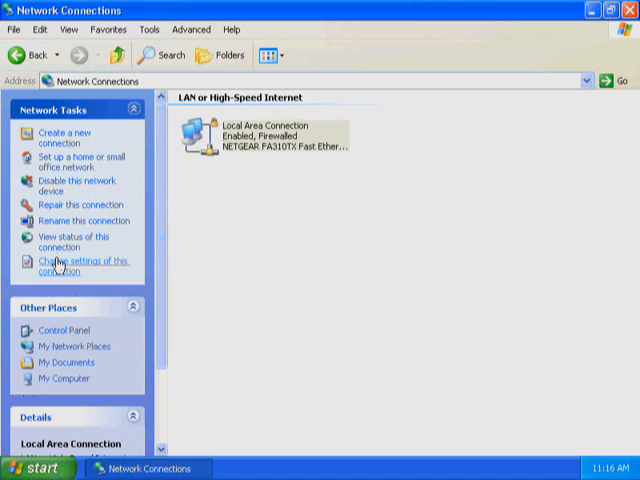
Step: Bring up Local Area Connection Properties and begin installing a new network component
{"action": "left_click", "coordinate": [76, 260]}
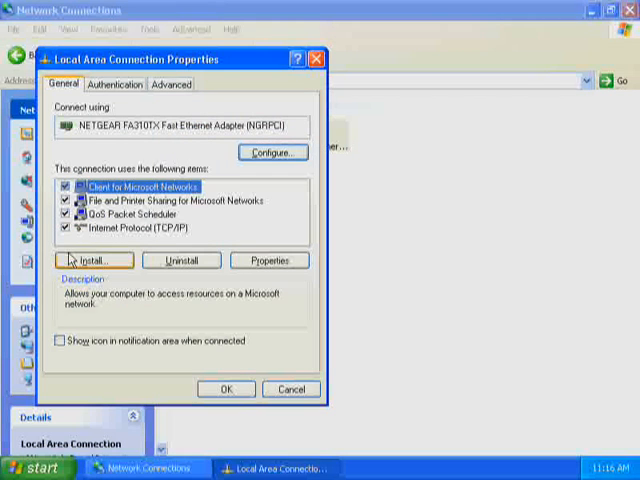
{"action": "left_click", "coordinate": [92, 260]}
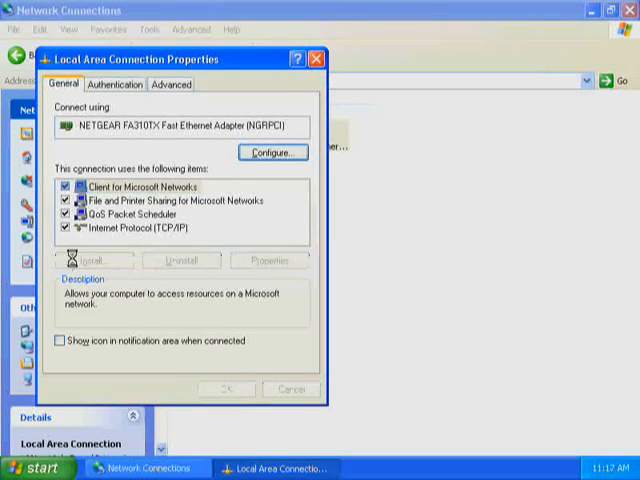
Step: Add a Protocol and choose NWLink IPX/SPX/NetBIOS Compatible Transport Protocol to install
{"action": "left_click", "coordinate": [90, 260]}
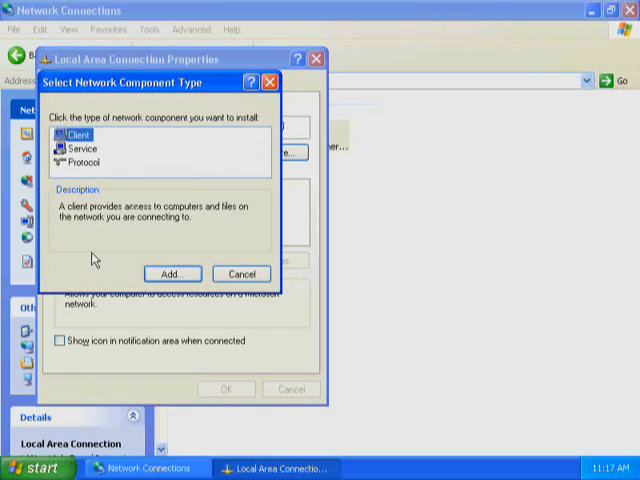
{"action": "left_click", "coordinate": [82, 162]}
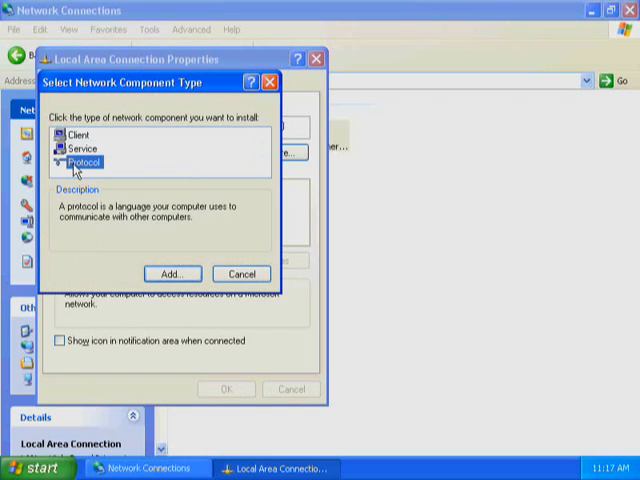
{"action": "mouse_move", "coordinate": [96, 184]}
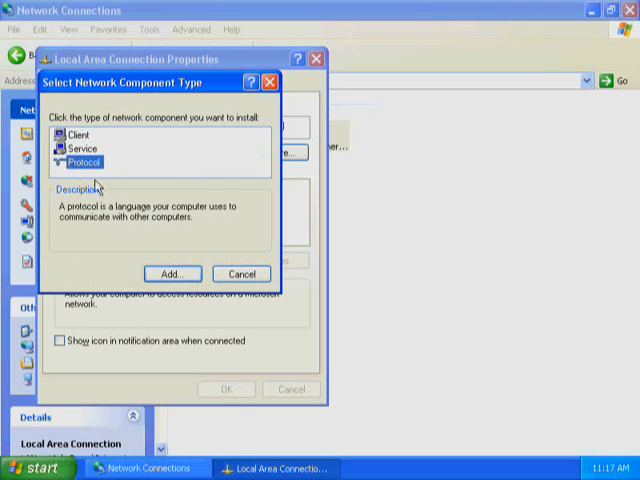
{"action": "left_click", "coordinate": [172, 272]}
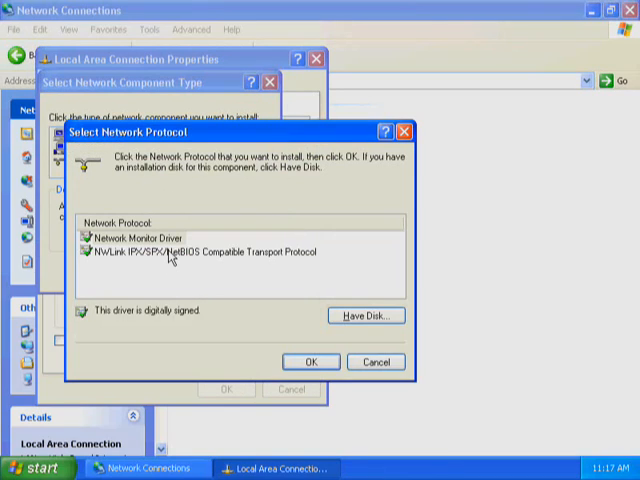
{"action": "left_click", "coordinate": [210, 252]}
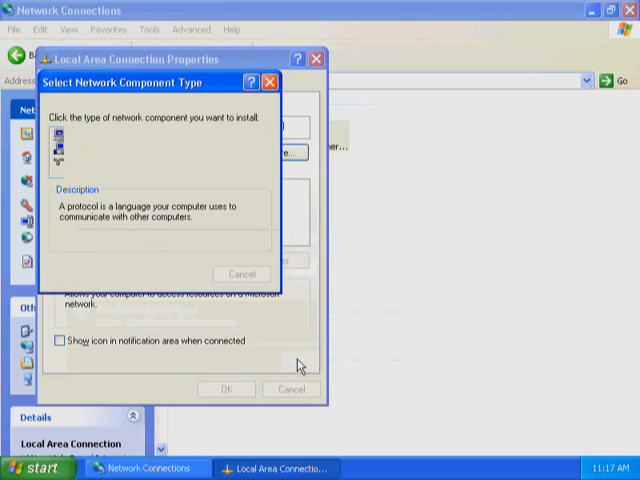
Step: Confirm the install and select the NWLink IPX/SPX/NetBIOS entry in the component list
{"action": "left_click", "coordinate": [240, 272]}
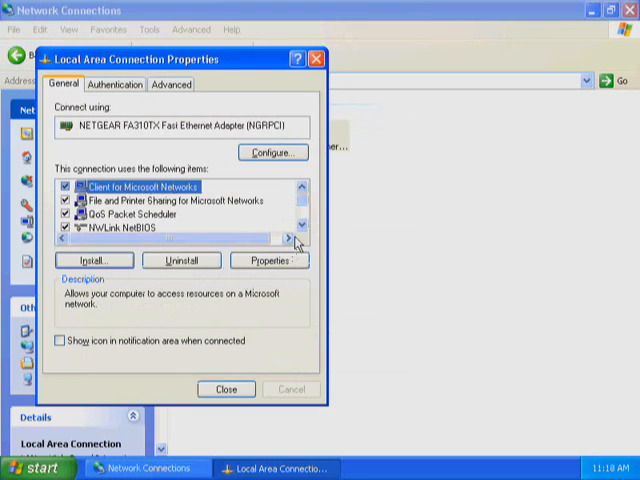
{"action": "left_click", "coordinate": [302, 224]}
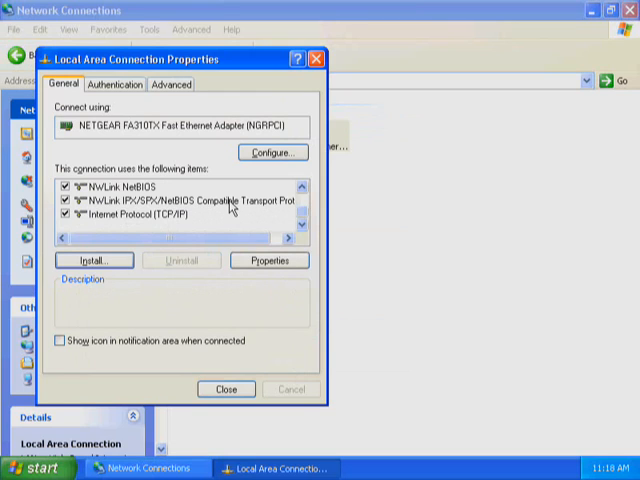
{"action": "left_click", "coordinate": [184, 200]}
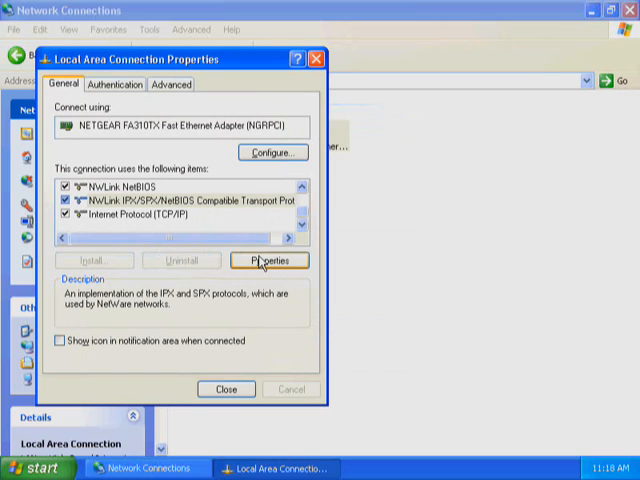
{"action": "left_click", "coordinate": [268, 260]}
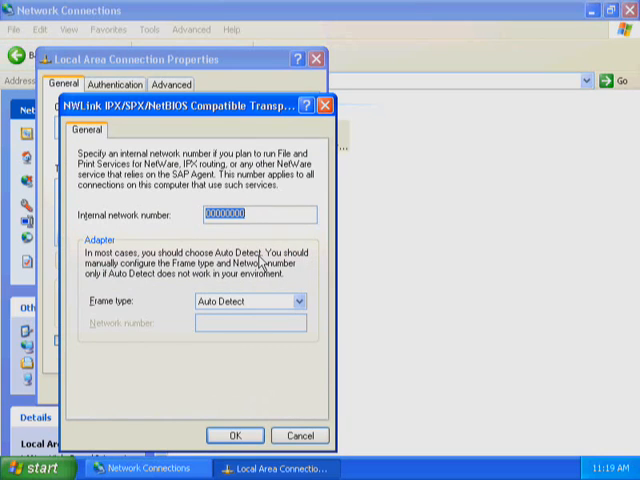
{"action": "left_click", "coordinate": [296, 300]}
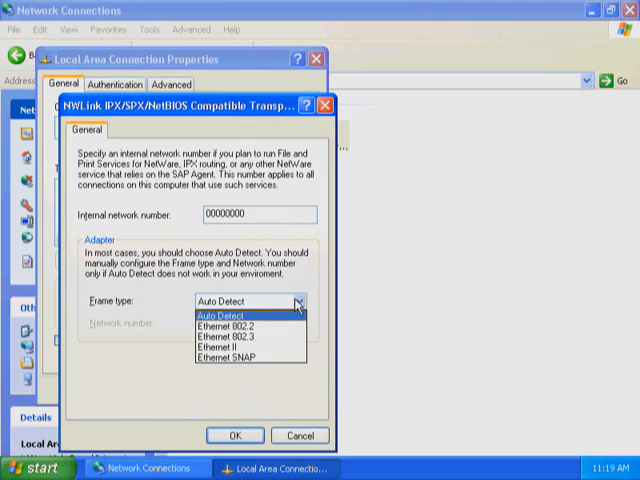
{"action": "left_click", "coordinate": [216, 326]}
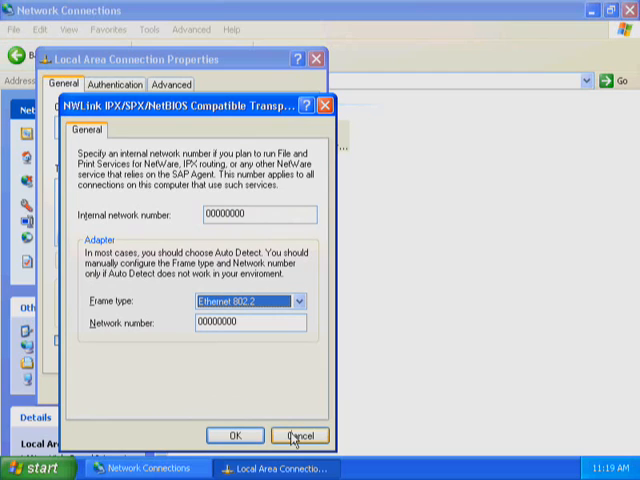
{"action": "left_click", "coordinate": [300, 436]}
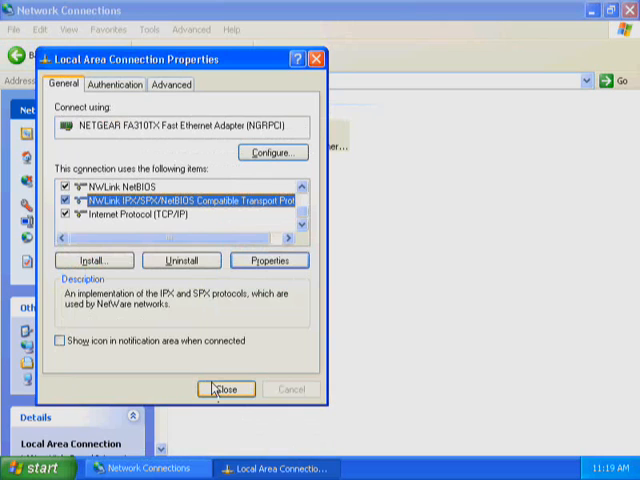
Step: Close the connection properties and bring up the Run dialog from the Start menu
{"action": "left_click", "coordinate": [224, 388]}
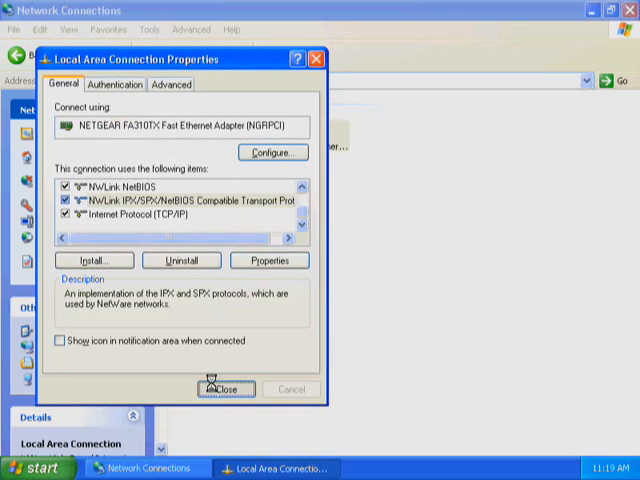
{"action": "left_click", "coordinate": [224, 388]}
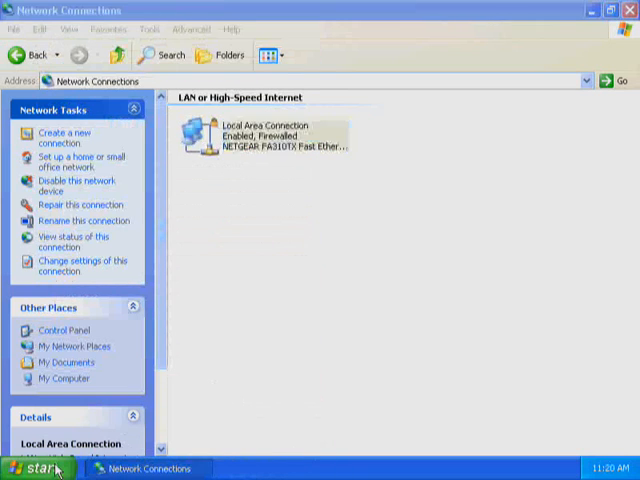
{"action": "left_click", "coordinate": [36, 468]}
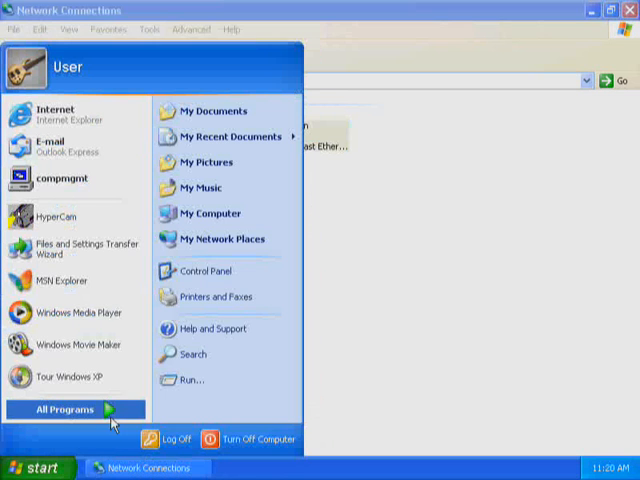
{"action": "left_click", "coordinate": [188, 380]}
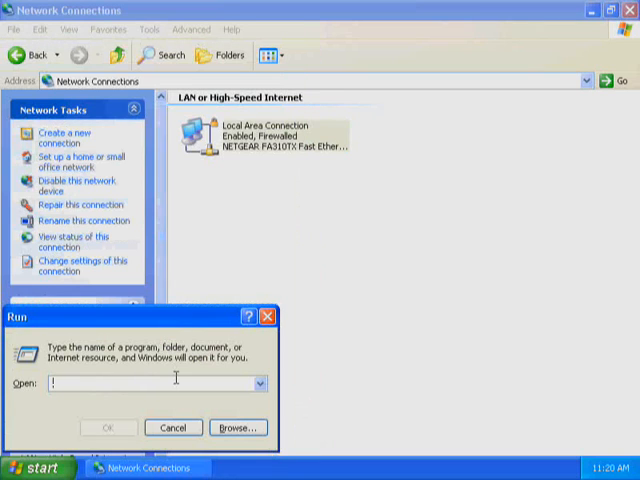
Step: Launch cmd and run 'ipxroute config' to list the IPX adapters and frame types
{"action": "type", "text": "cmd"}
{"action": "type", "text": "cd\\"}
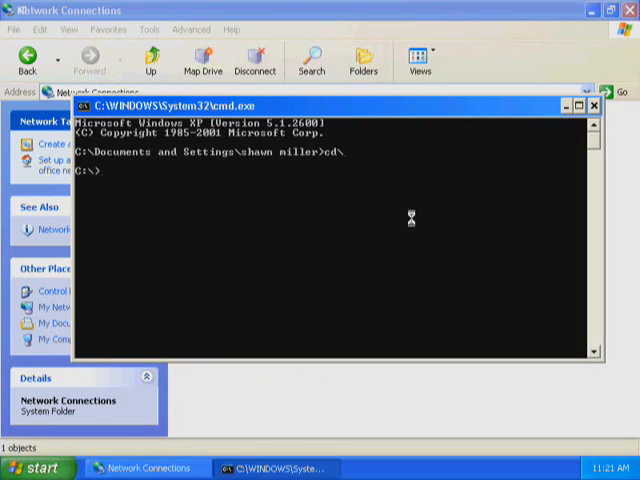
{"action": "type", "text": "ip"}
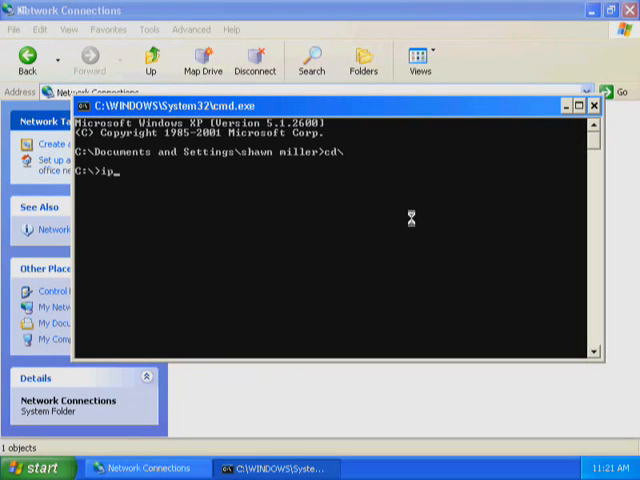
{"action": "type", "text": "xroute config"}
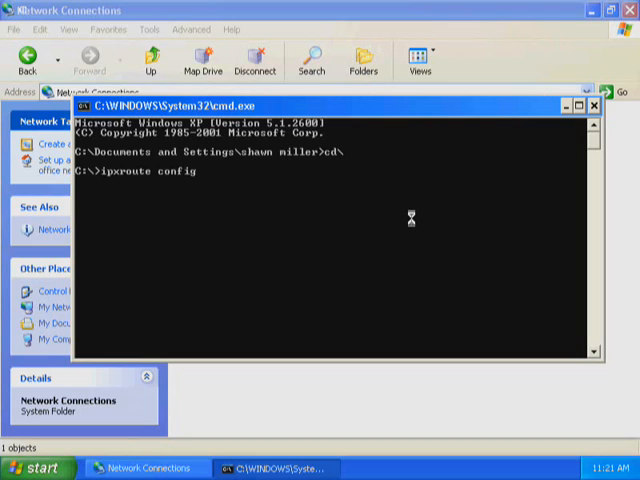
{"action": "key", "text": "Return"}
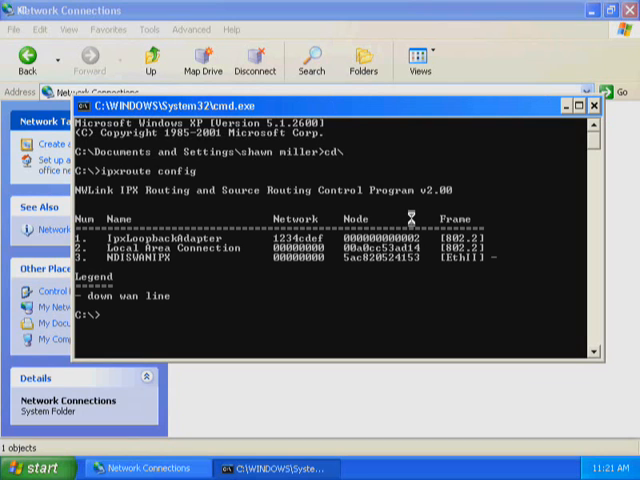